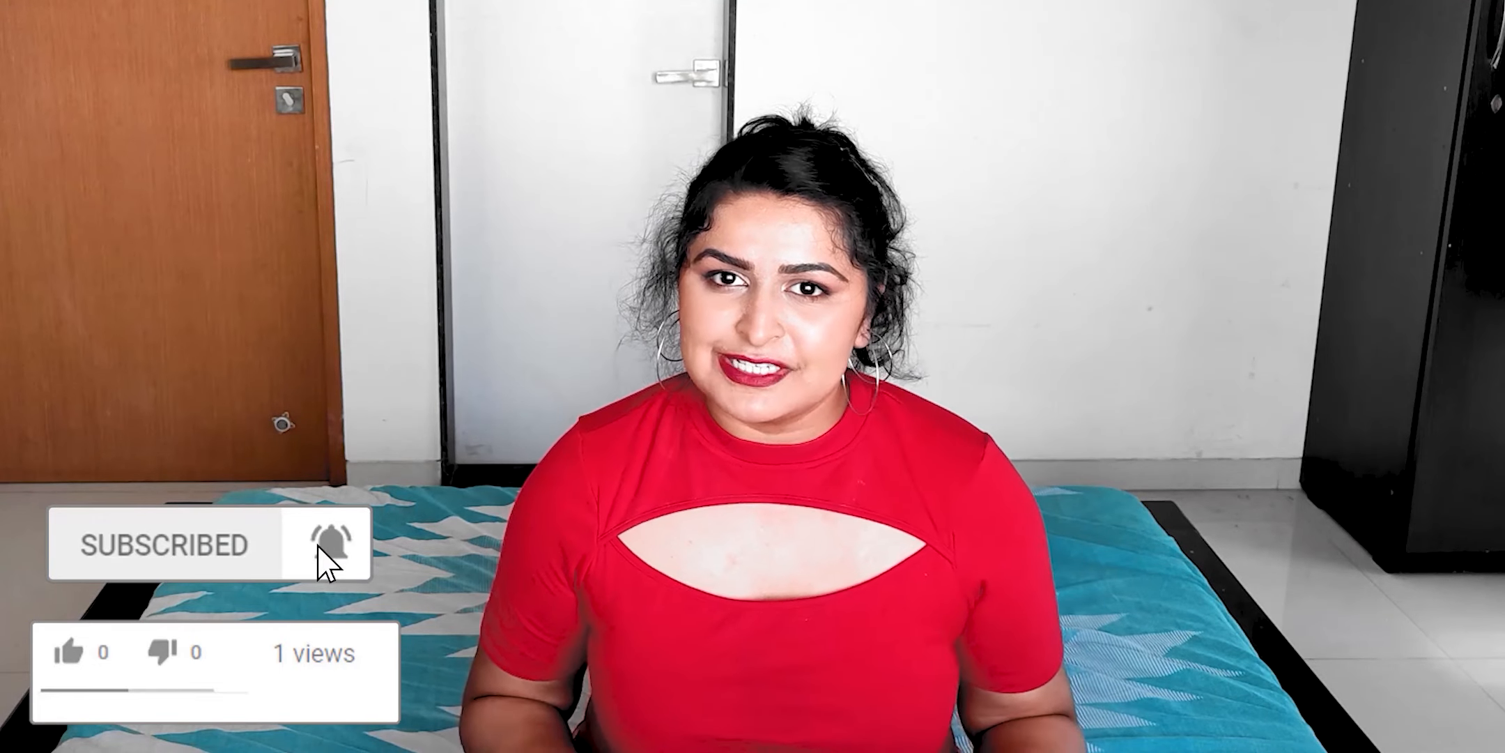
{"action": "left_click", "coordinate": [69, 651]}
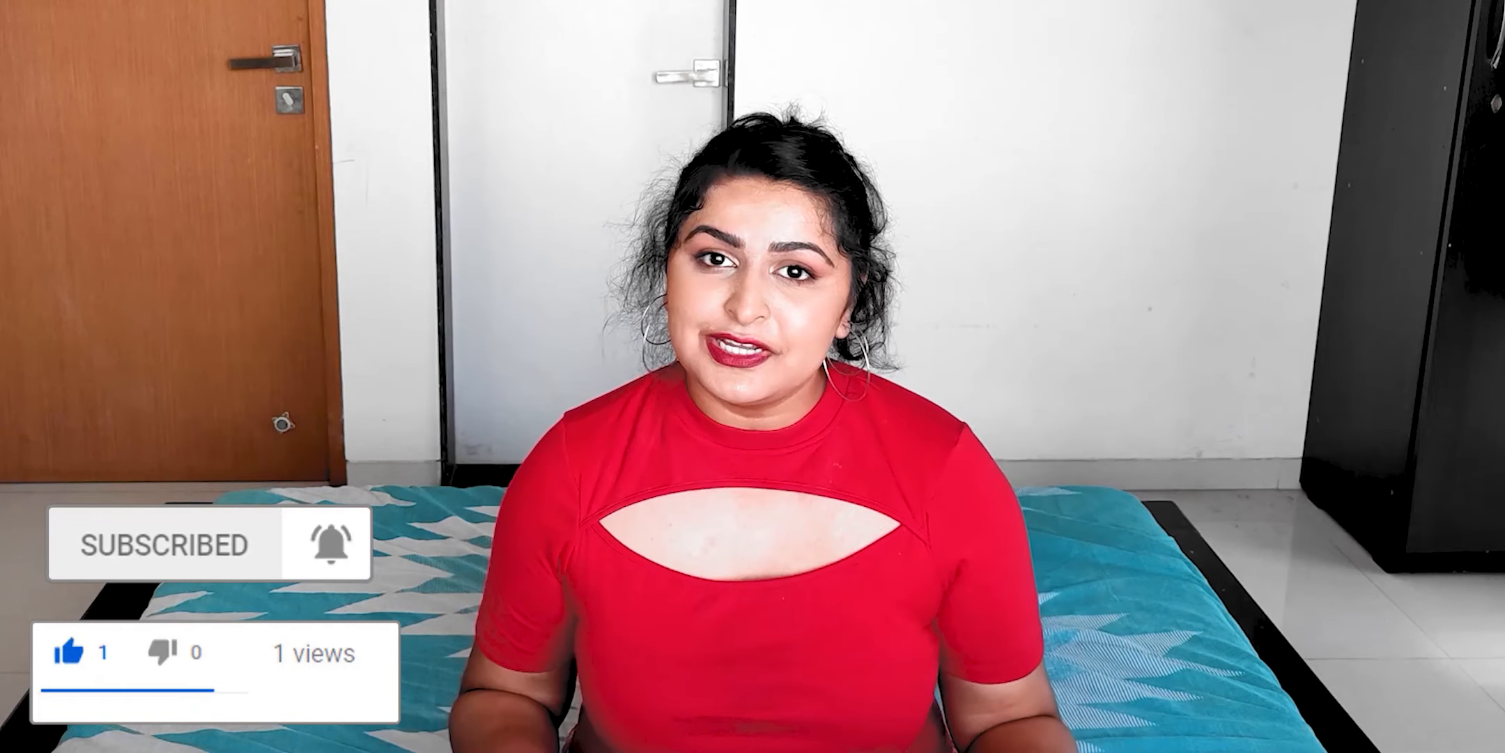